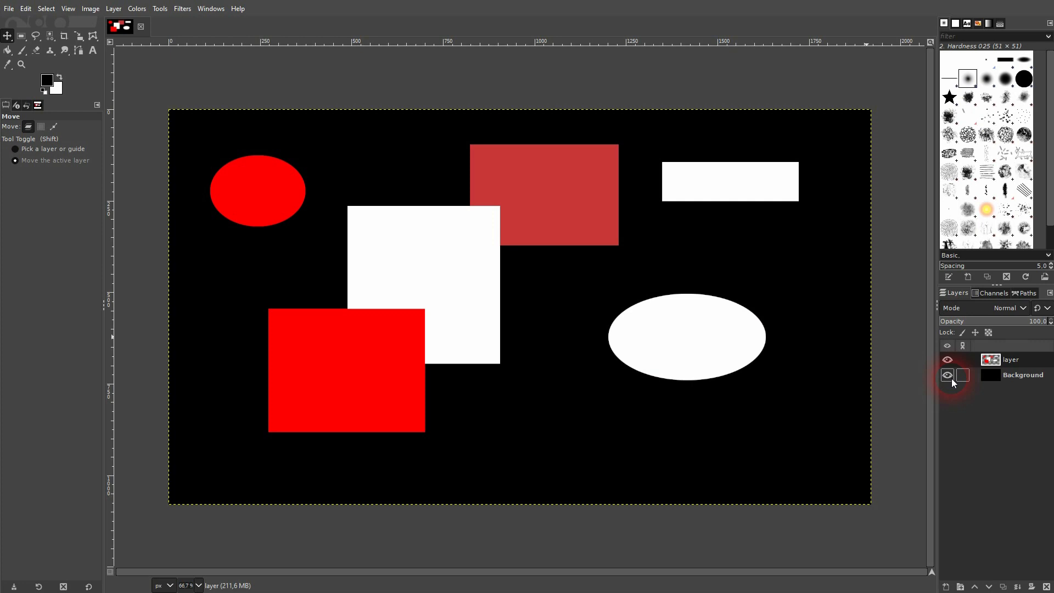
Briefly hide and re-show the shapes layer to check the background
left_click(947, 359)
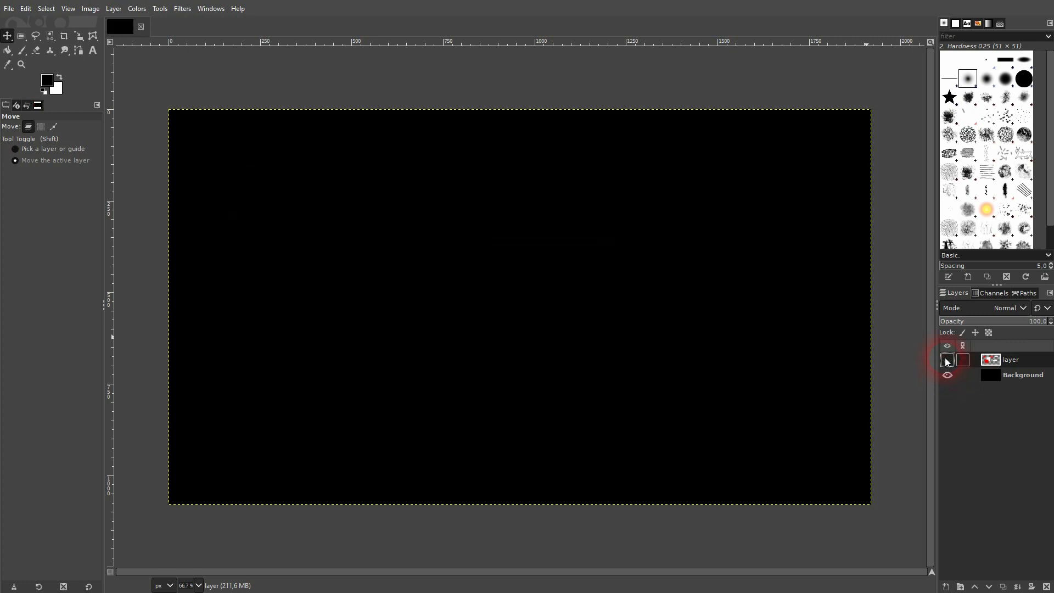
left_click(946, 359)
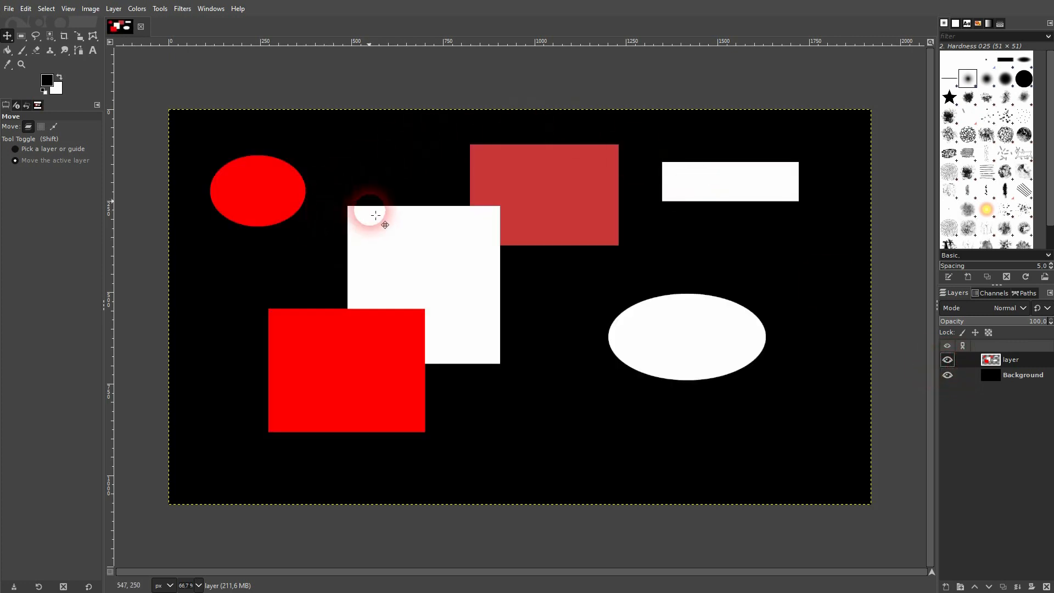
mouse_move(49, 35)
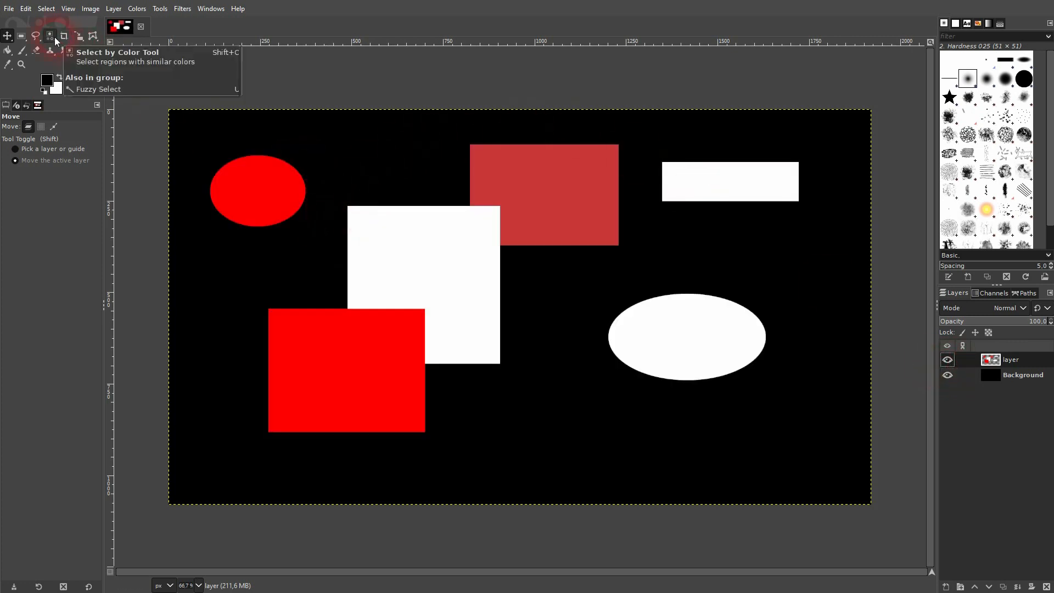
Activate the Select by Color tool from the region selection group with threshold 4.5
left_click(48, 34)
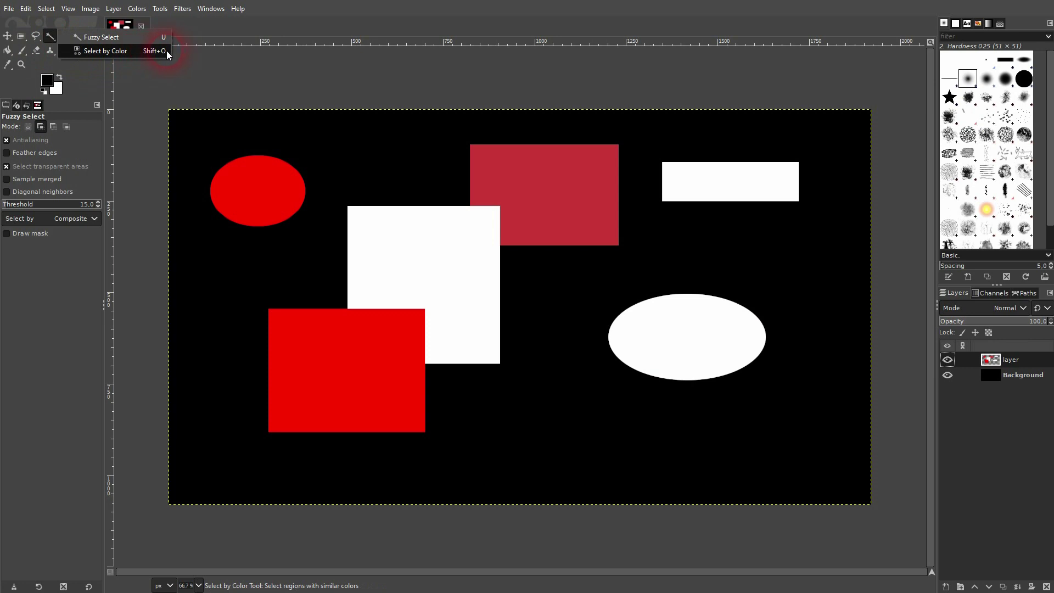
left_click(101, 51)
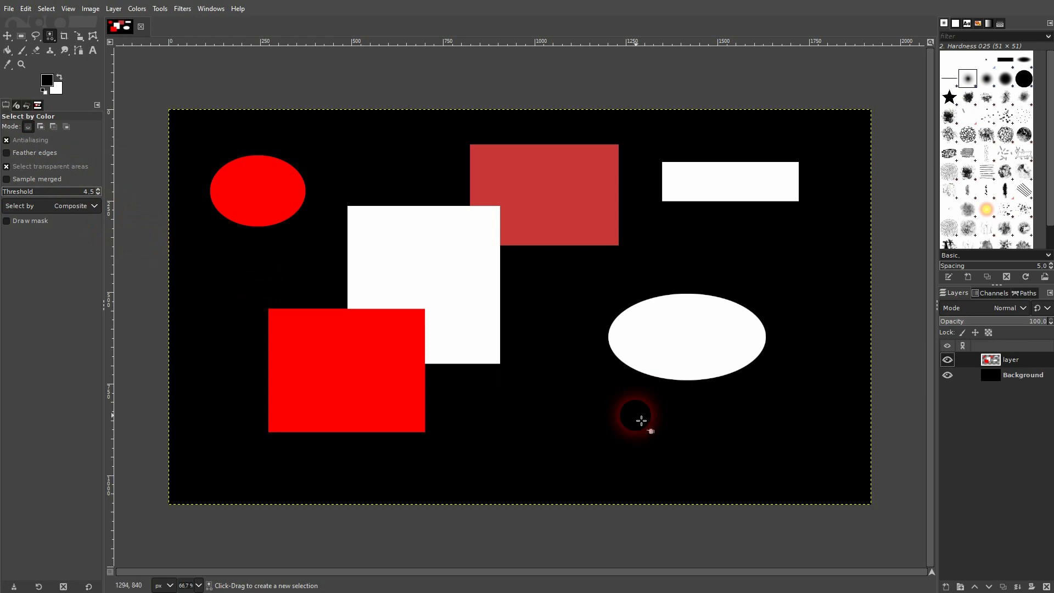
Select the bright red shapes by colour, then pick the darker red rectangle
left_click(714, 334)
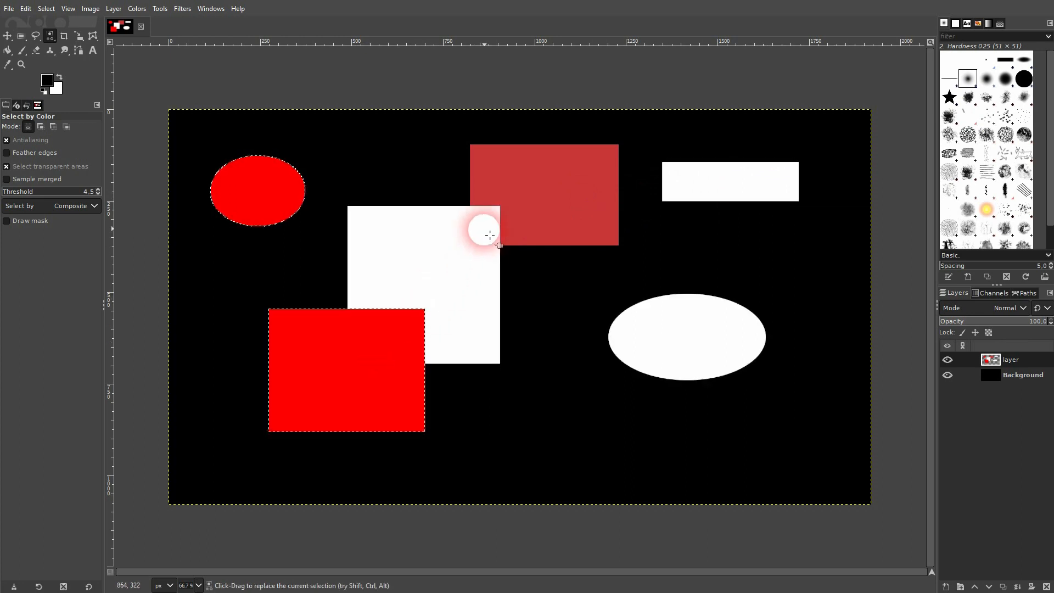
mouse_move(380, 391)
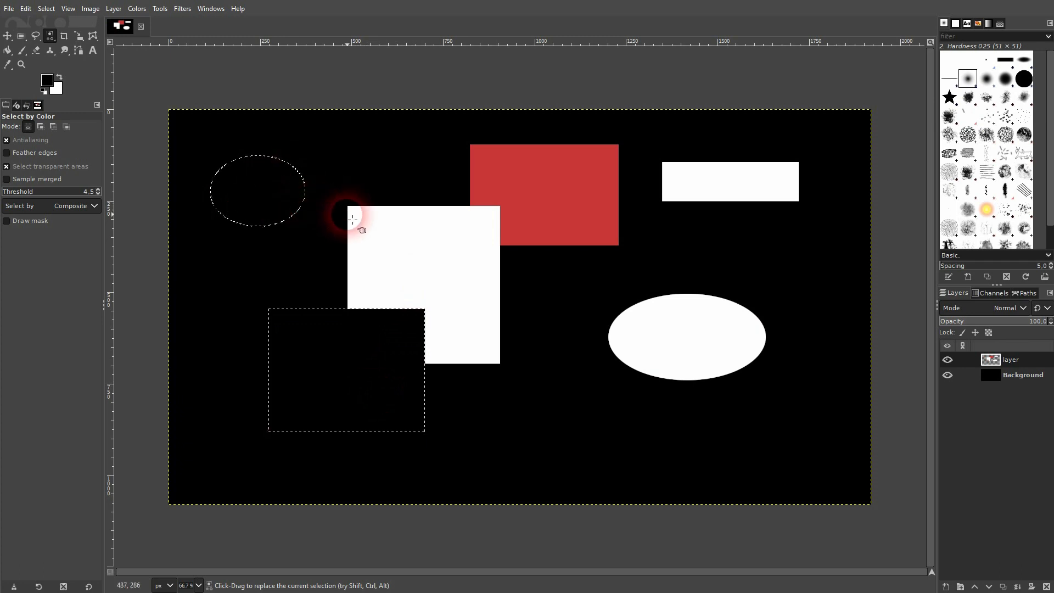
left_click(568, 187)
type("48")
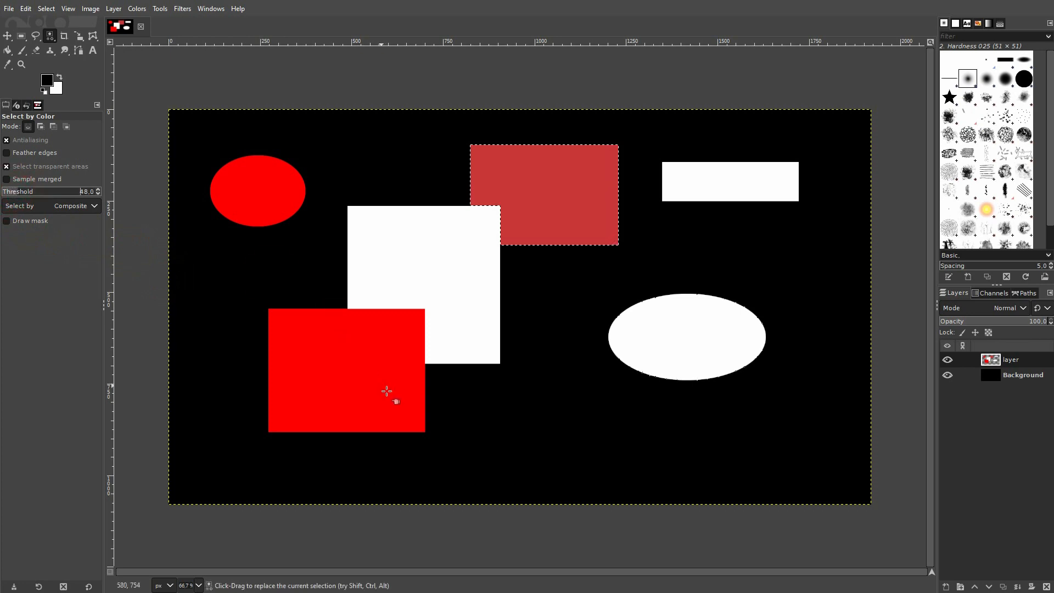
Select the red shapes, then lower the threshold to 10.5 to leave out the darker red
left_click(594, 204)
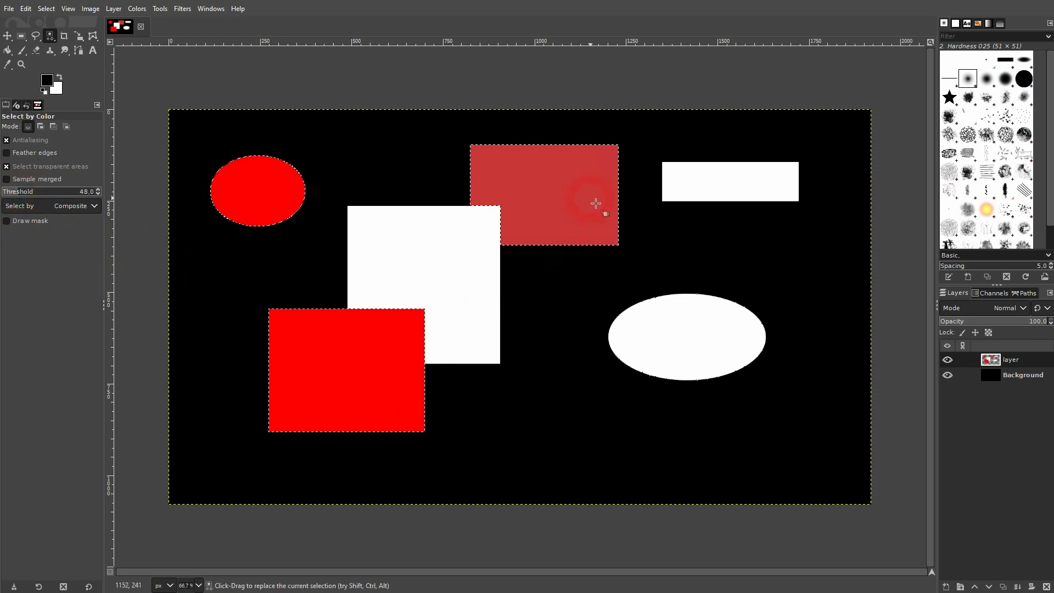
mouse_move(584, 192)
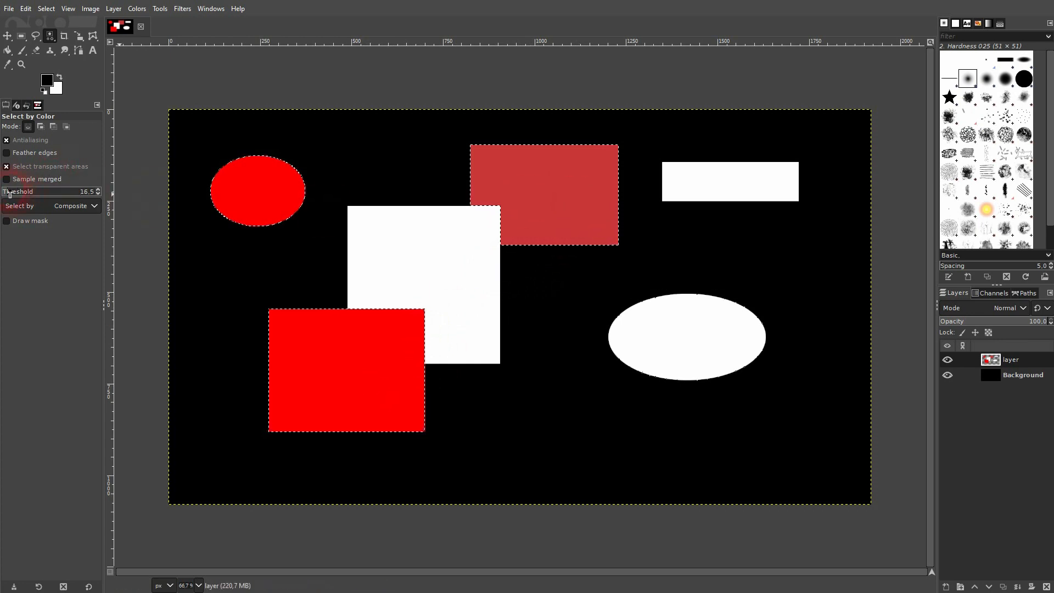
left_click(537, 170)
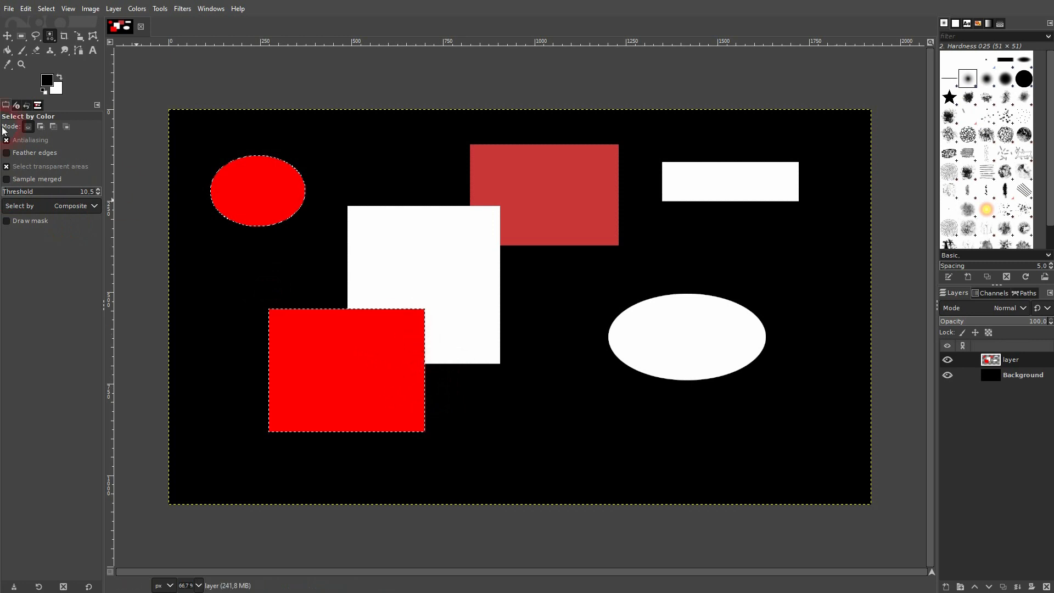
left_click(40, 126)
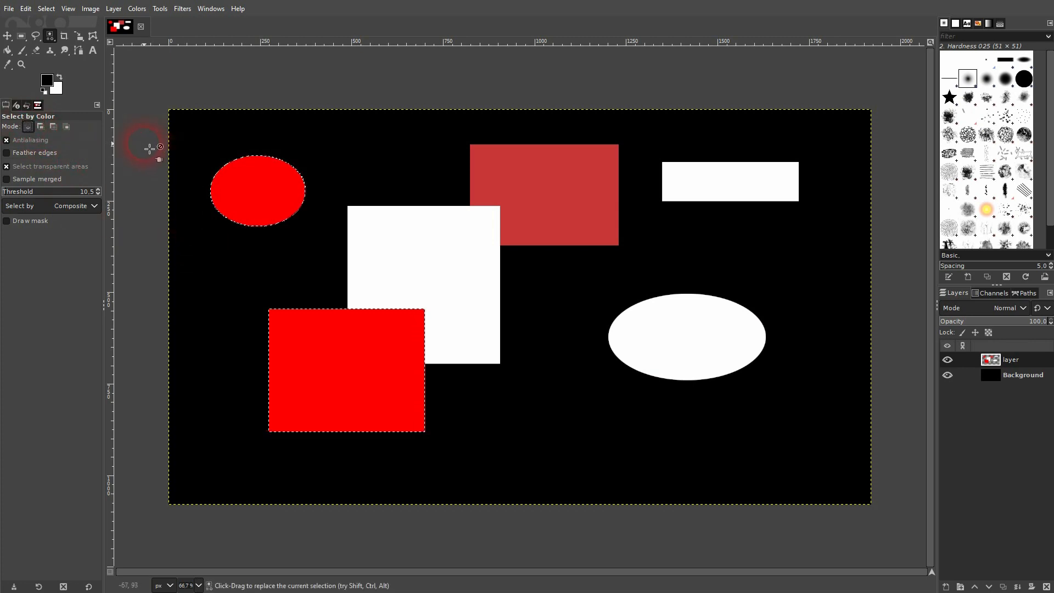
With Add mode, combine the bright red and white shapes into one selection
left_click(549, 213)
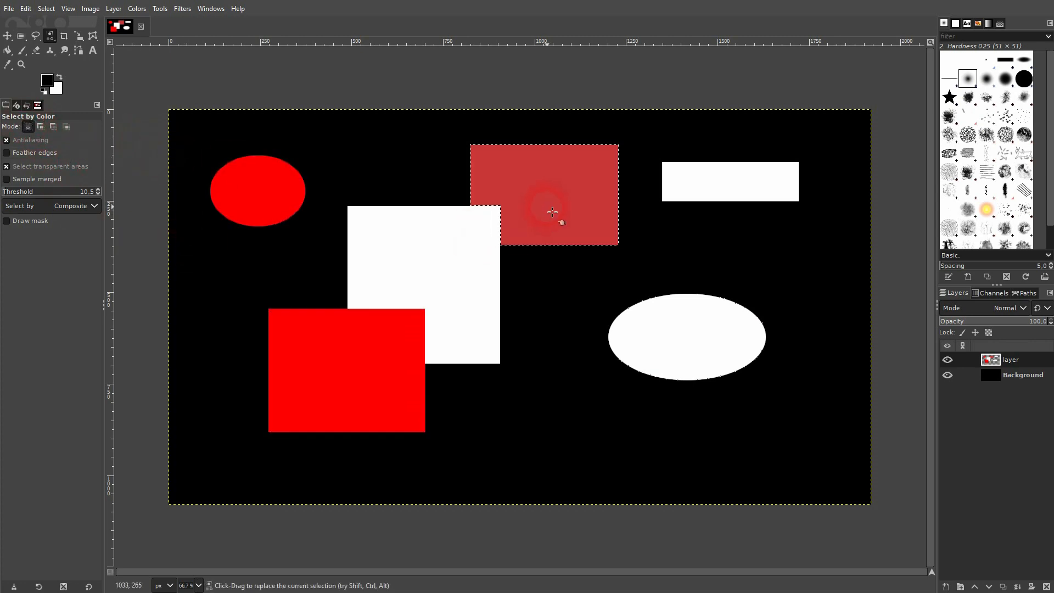
left_click(40, 126)
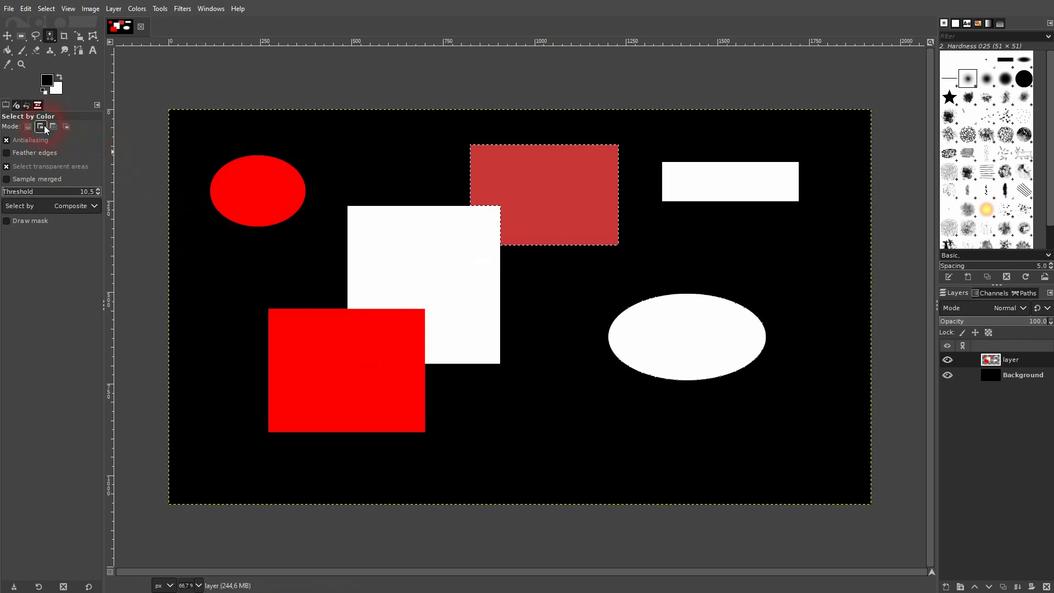
left_click(481, 310)
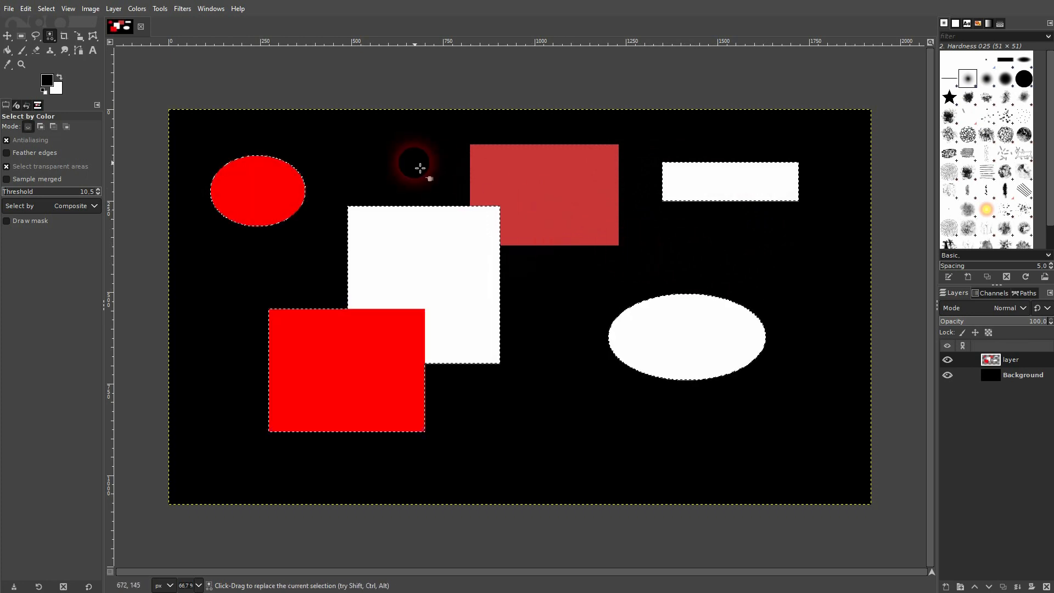
Add the black backdrop to the selection and make the Background layer active
left_click(406, 160)
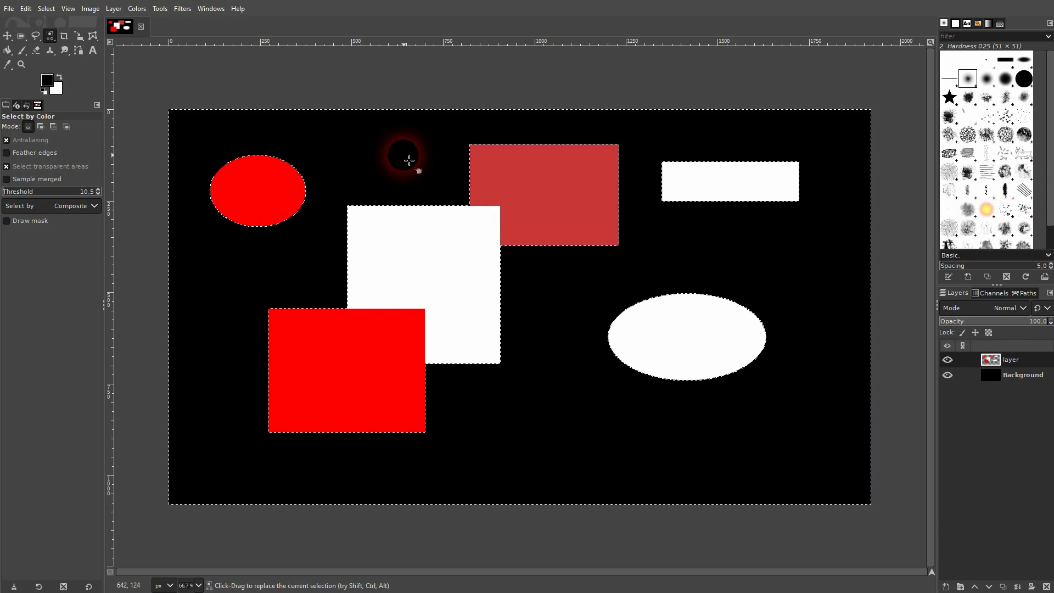
left_click(946, 375)
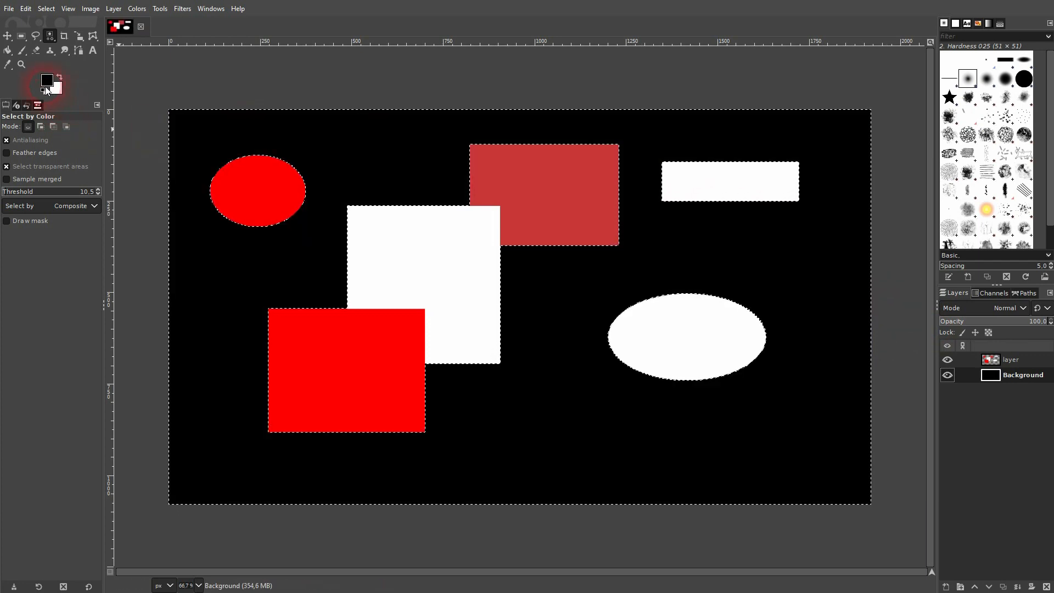
Change the foreground colour to pure blue, 0000ff
left_click(47, 79)
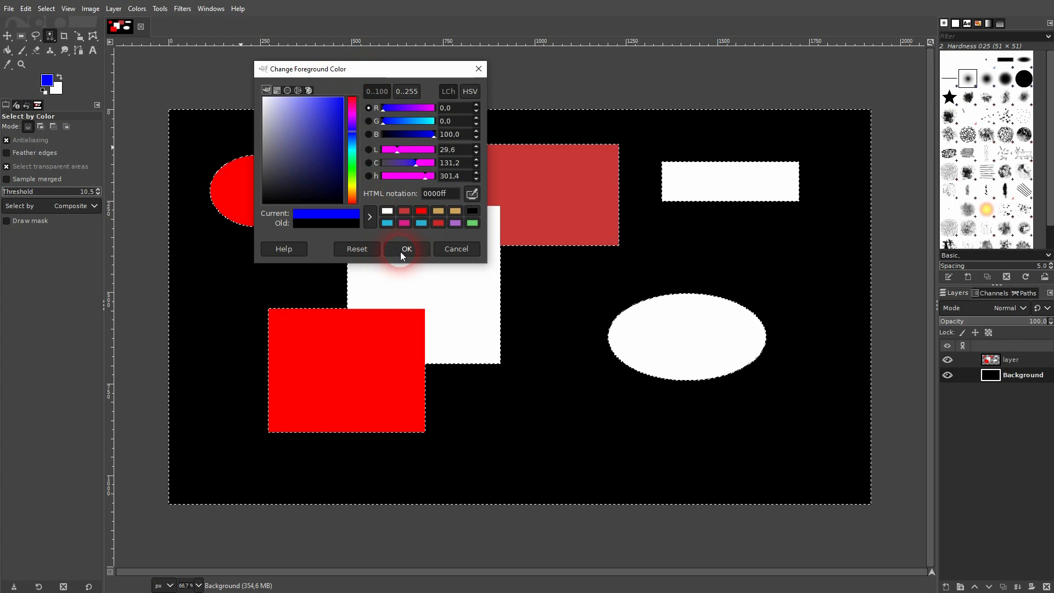
left_click(406, 248)
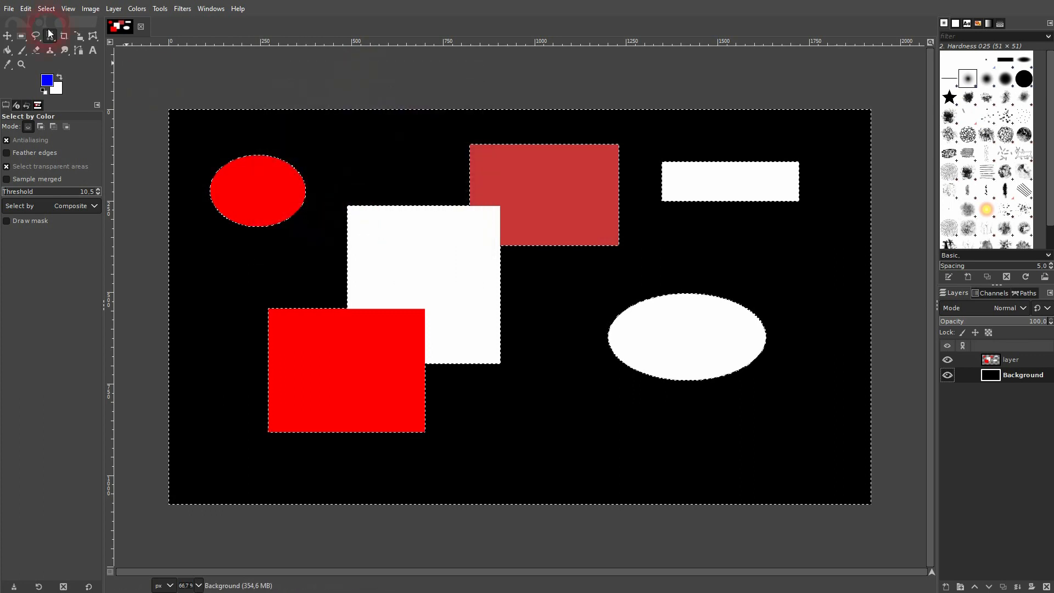
Fill the selected background with blue via Fill with FG Color, then hide the Background layer
left_click(24, 9)
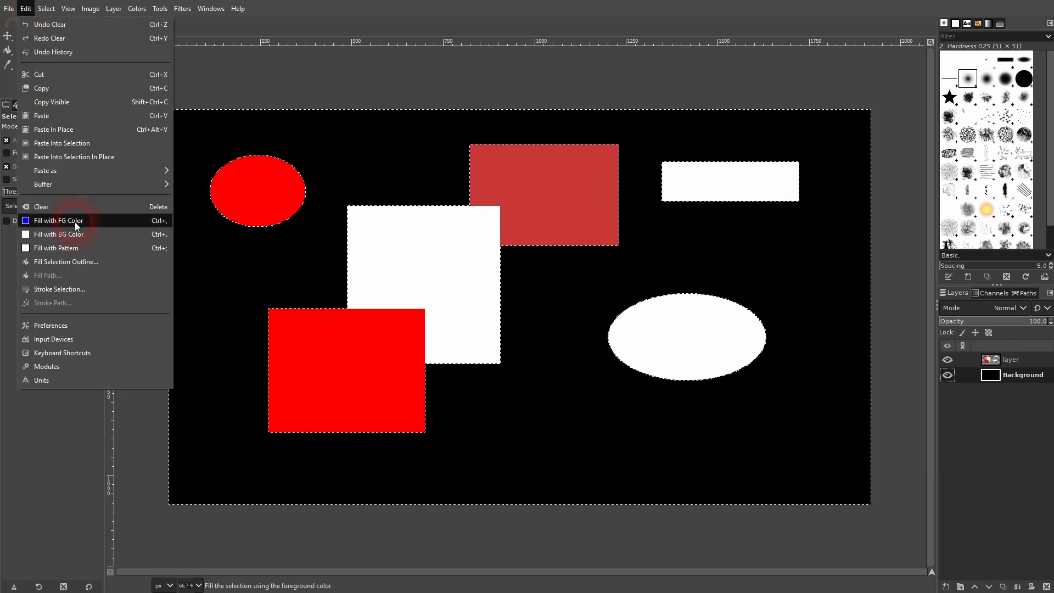
left_click(60, 220)
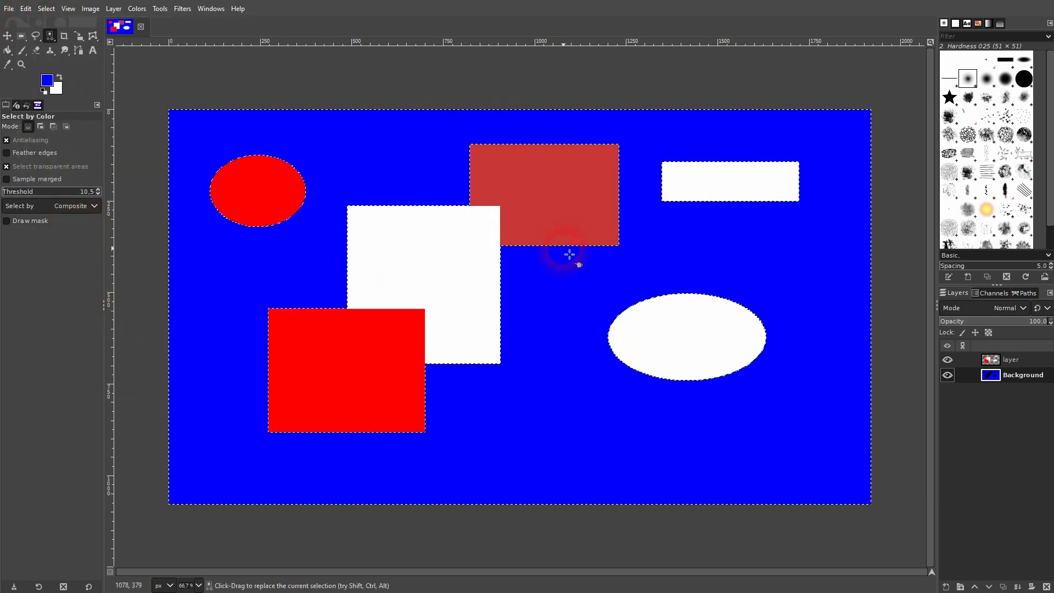
mouse_move(606, 258)
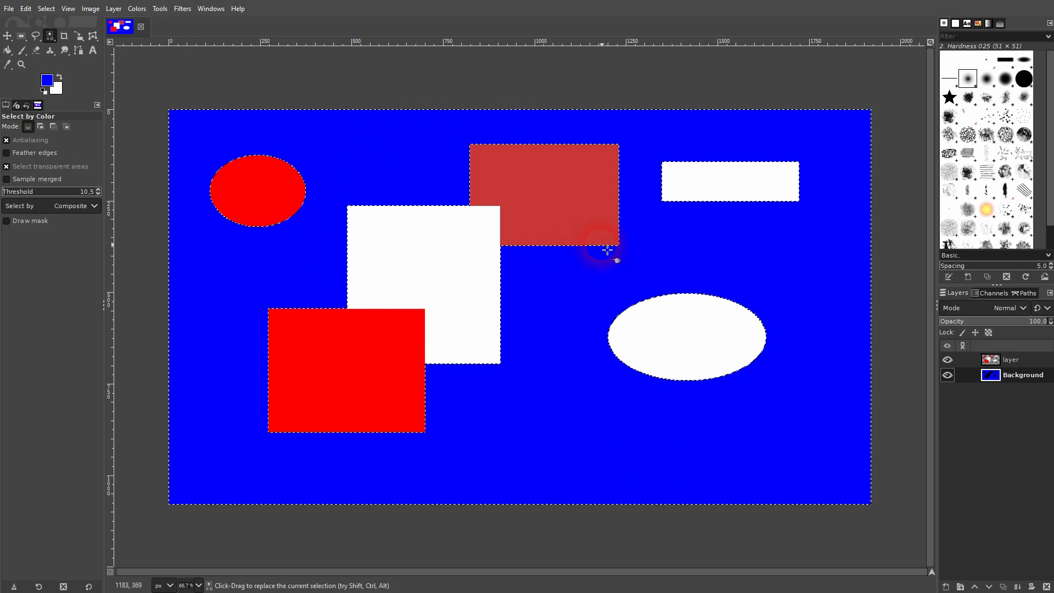
mouse_move(612, 238)
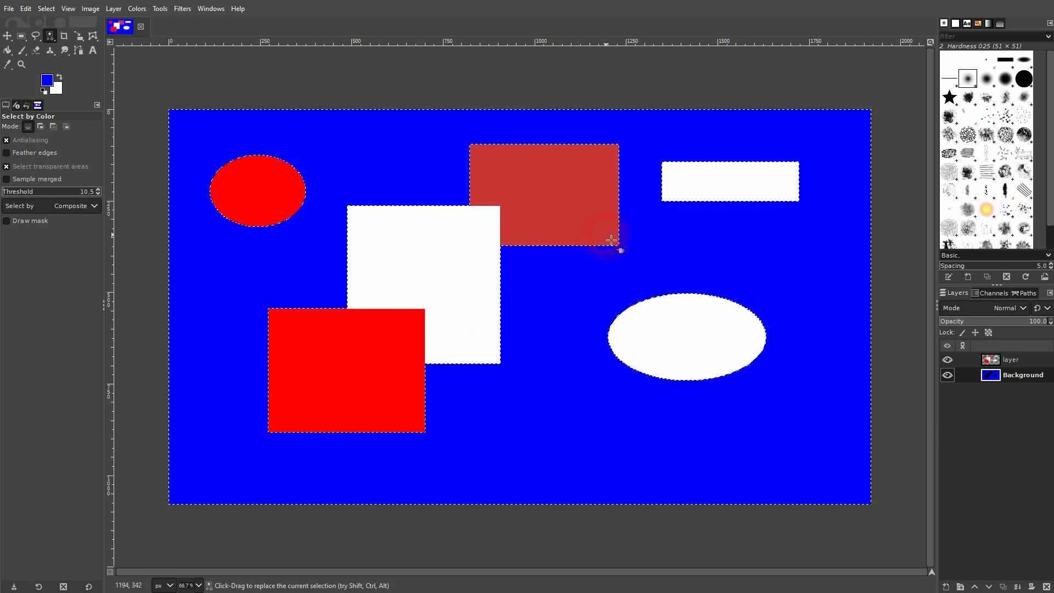
mouse_move(610, 240)
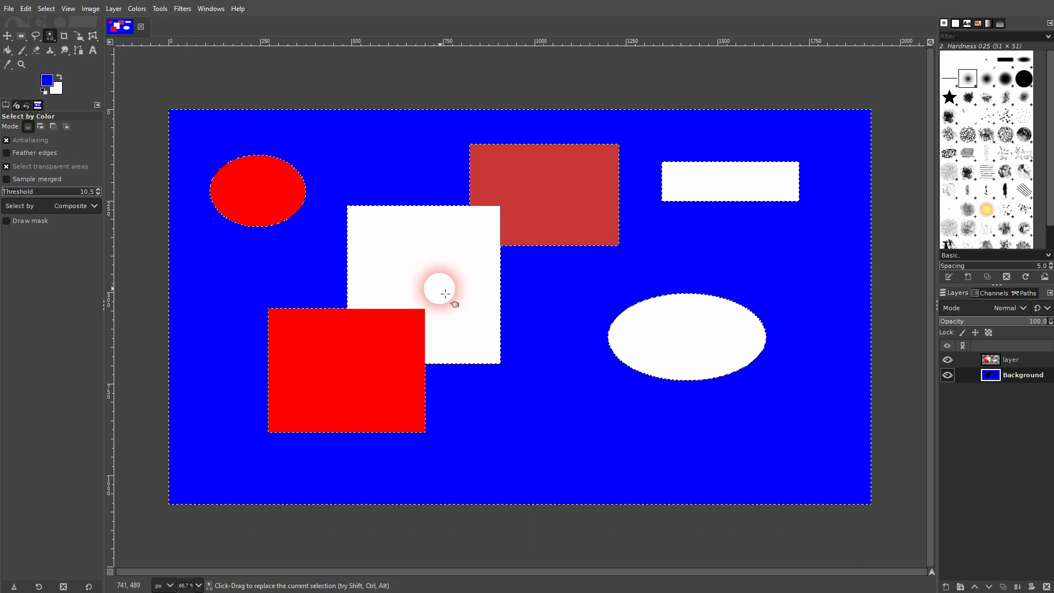
left_click(946, 375)
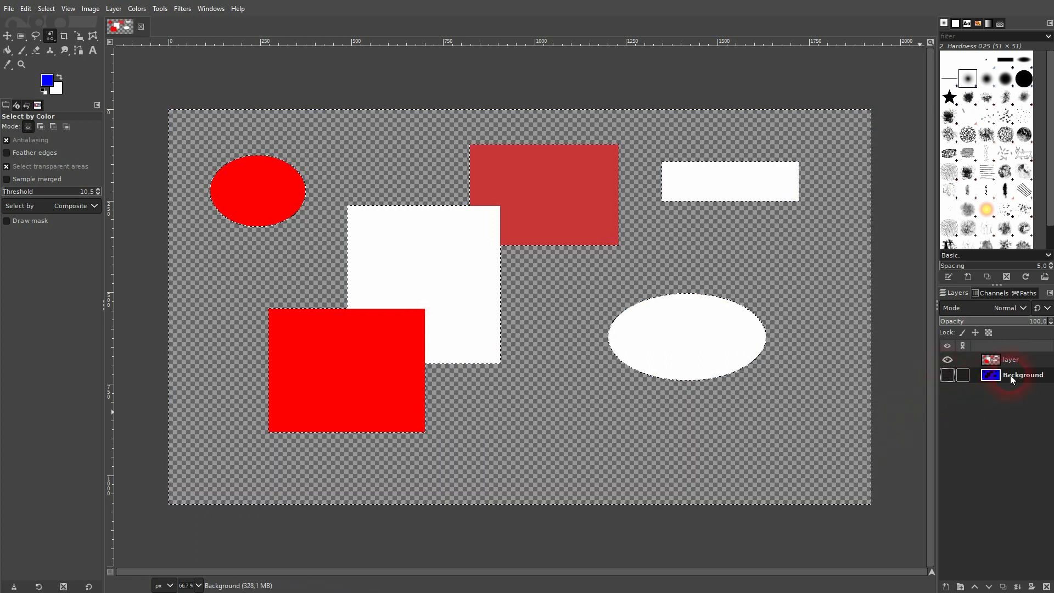